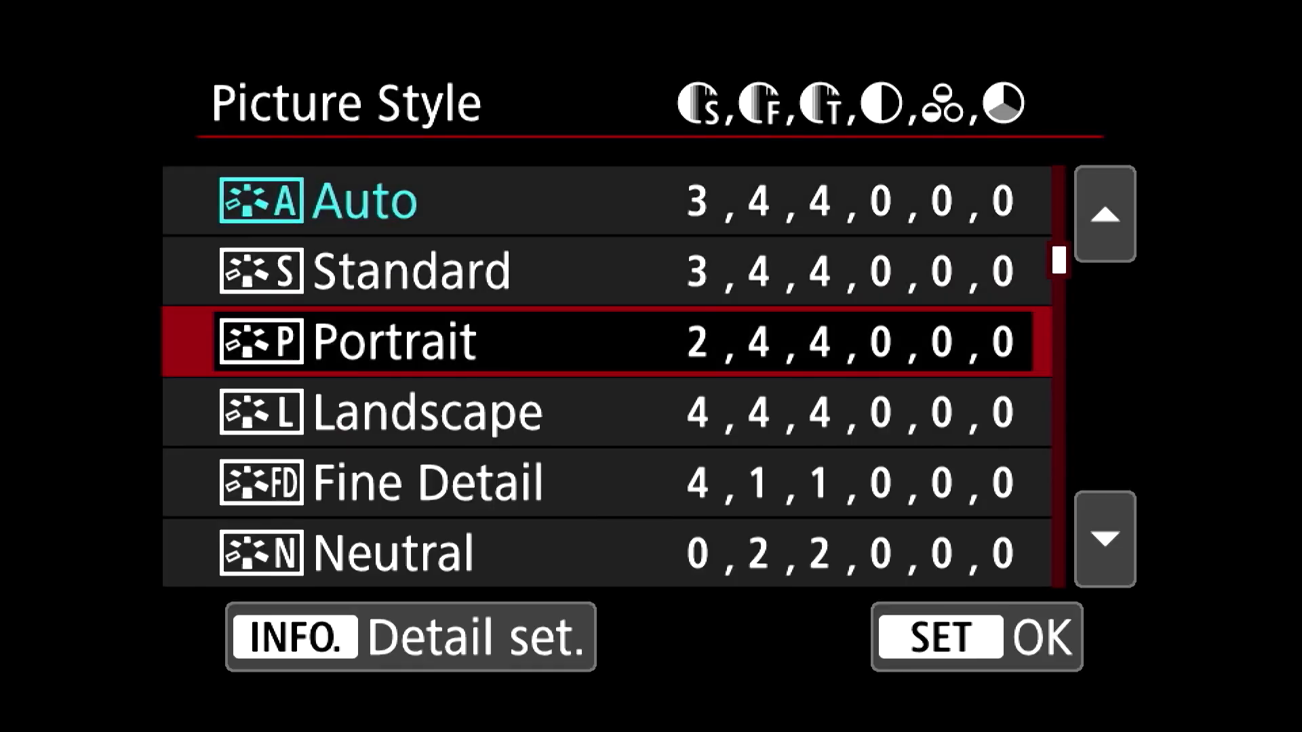
Browse the Picture Style list and enter the Auto style's Detail set. screen via INFO.
{"action": "scroll", "scroll_direction": "down", "scroll_amount": 3}
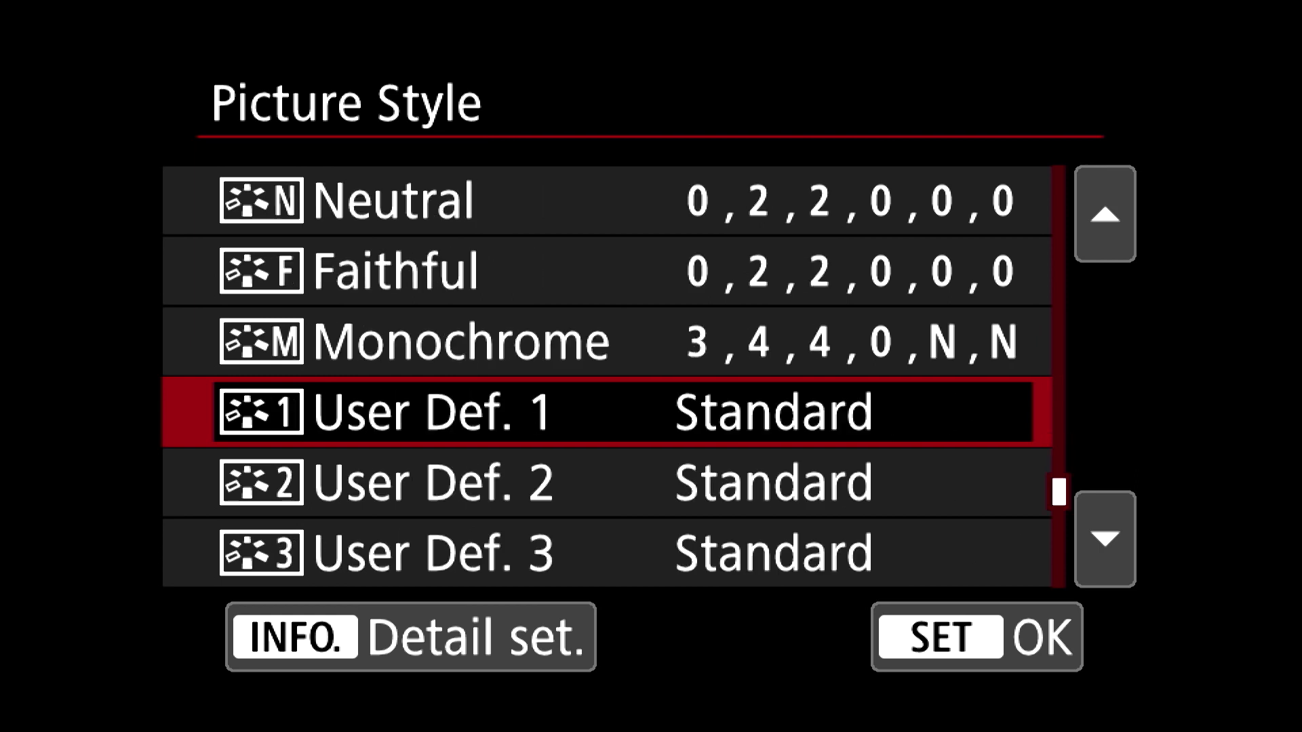
{"action": "left_click", "coordinate": [298, 636]}
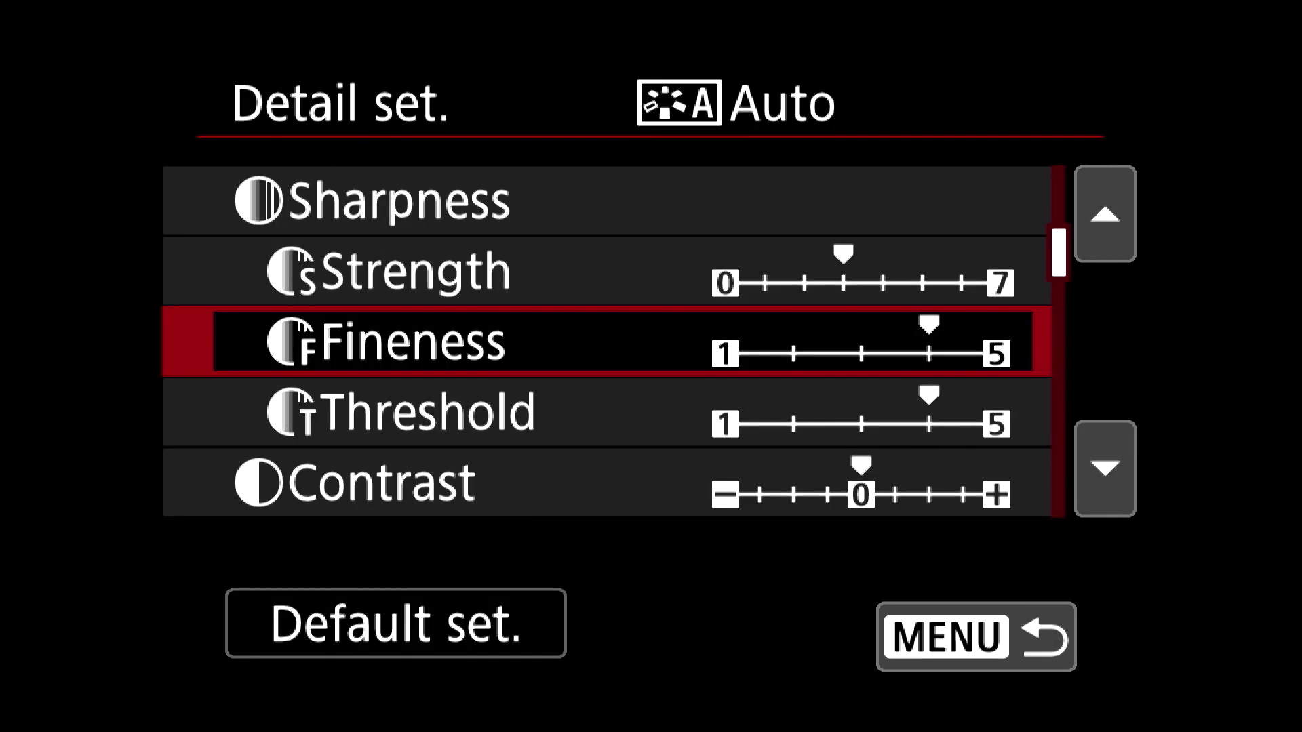